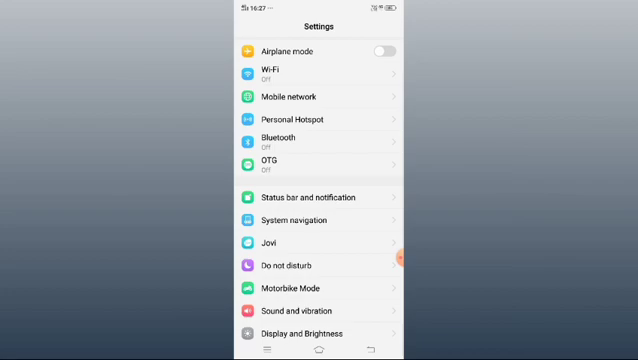
- Turn on Instagram's mobile data toggle in the Mobile network data connect permission list
click(299, 96)
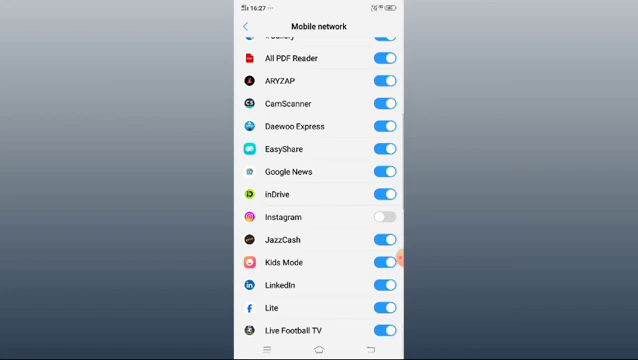
scroll(down, 3)
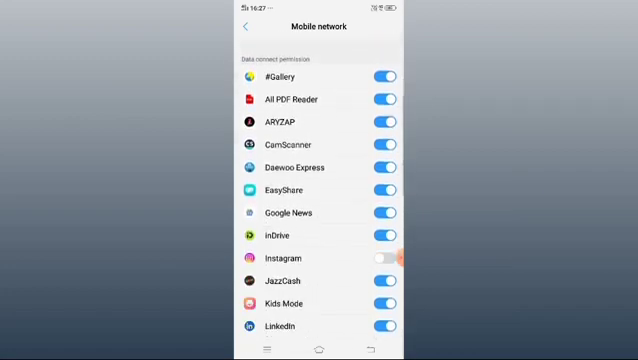
scroll(down, 3)
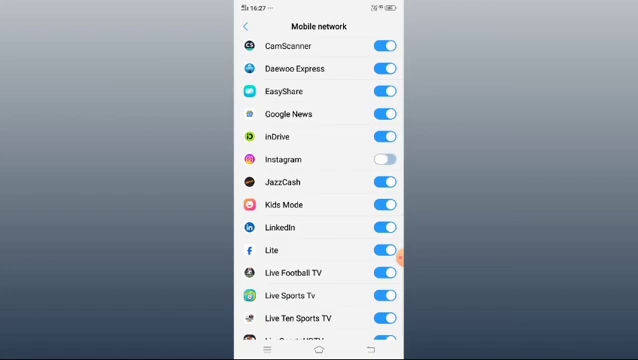
click(382, 159)
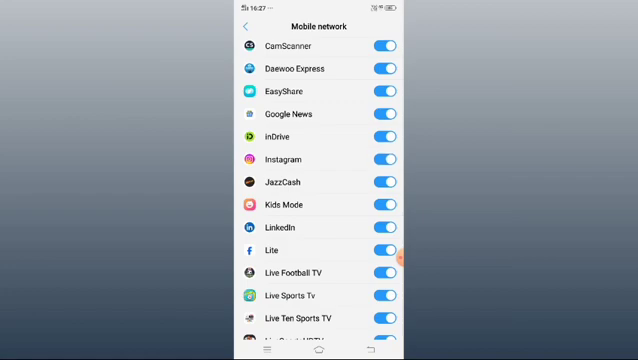
scroll(down, 3)
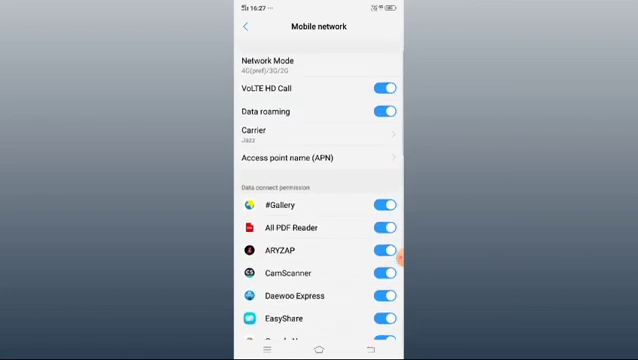